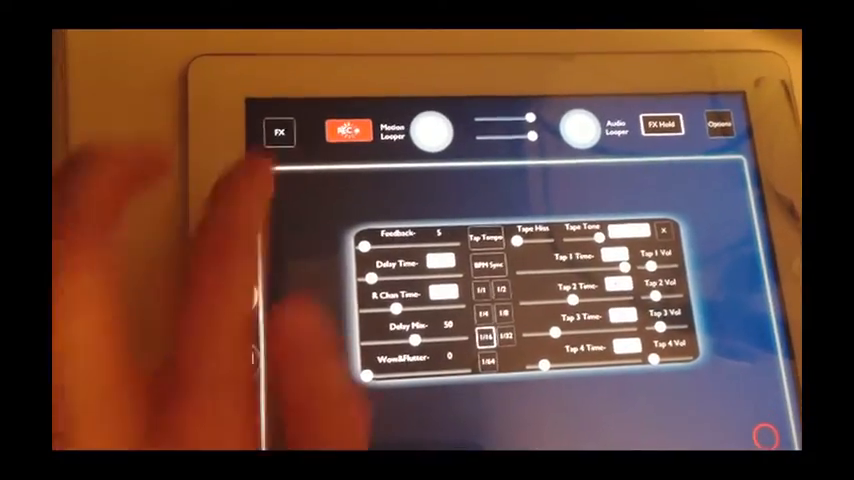
Open the effects list over the tape delay panel (feedback 5, mix 50)
left_click(280, 131)
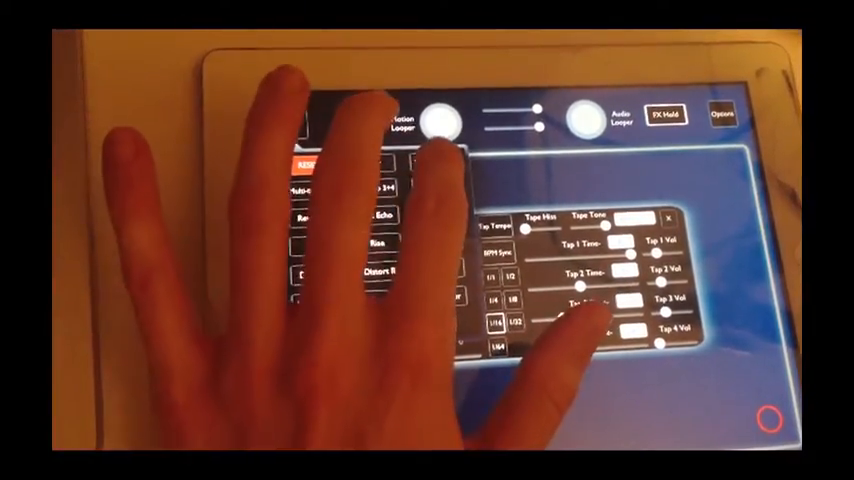